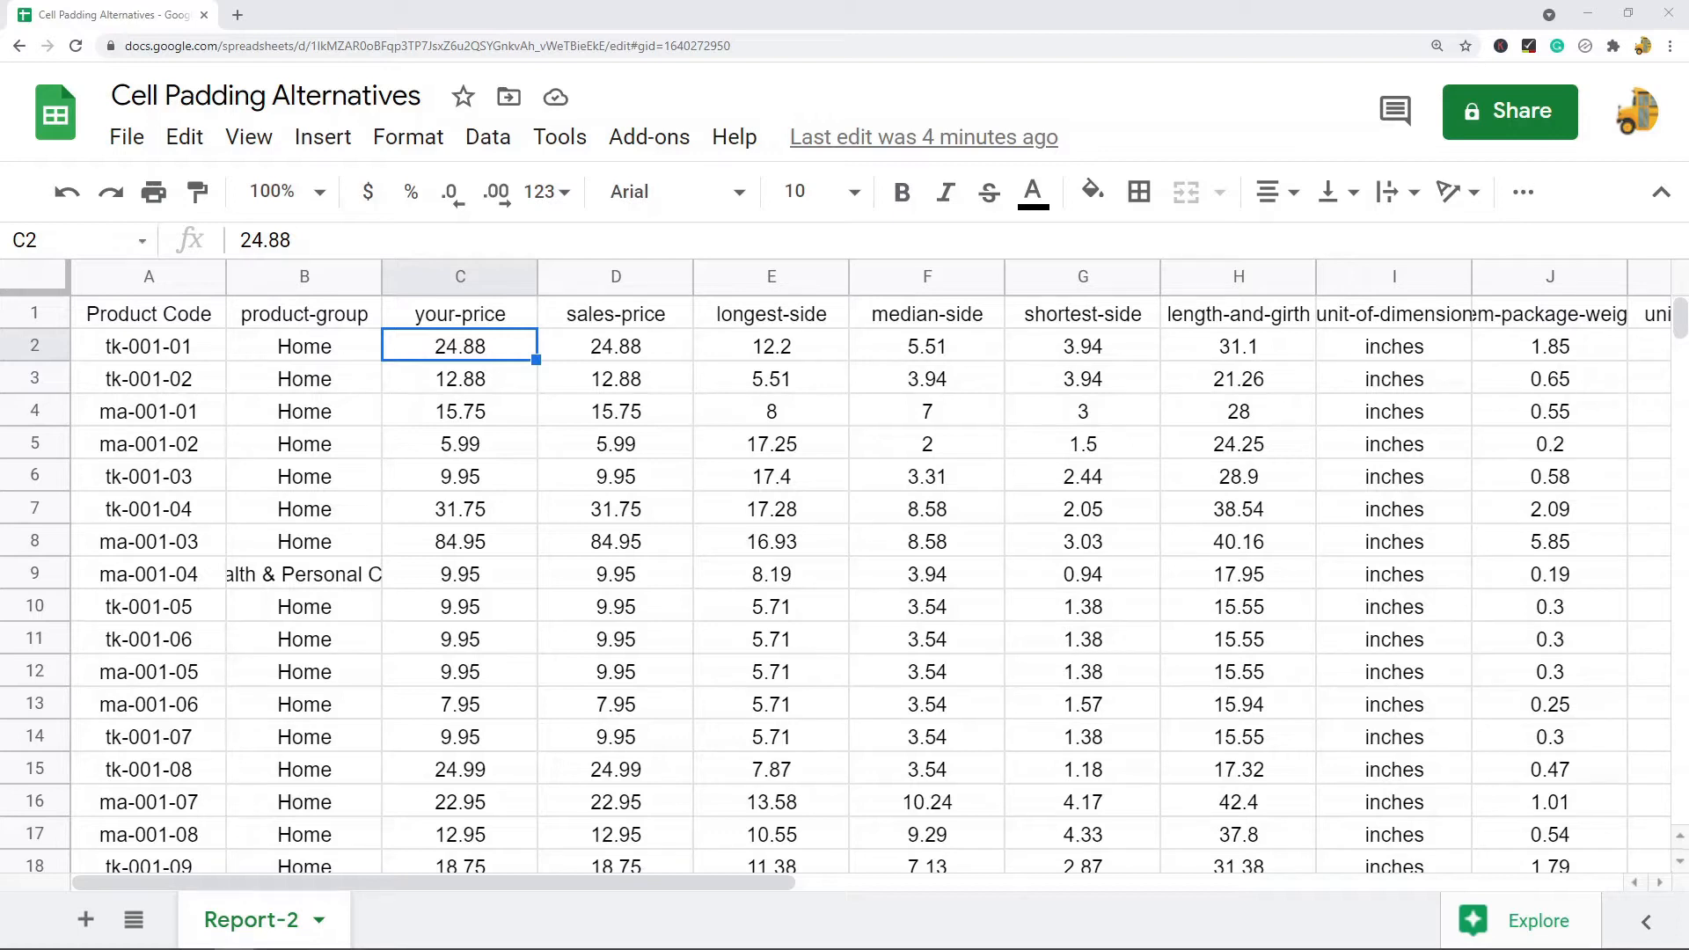
mouse_move(1009, 649)
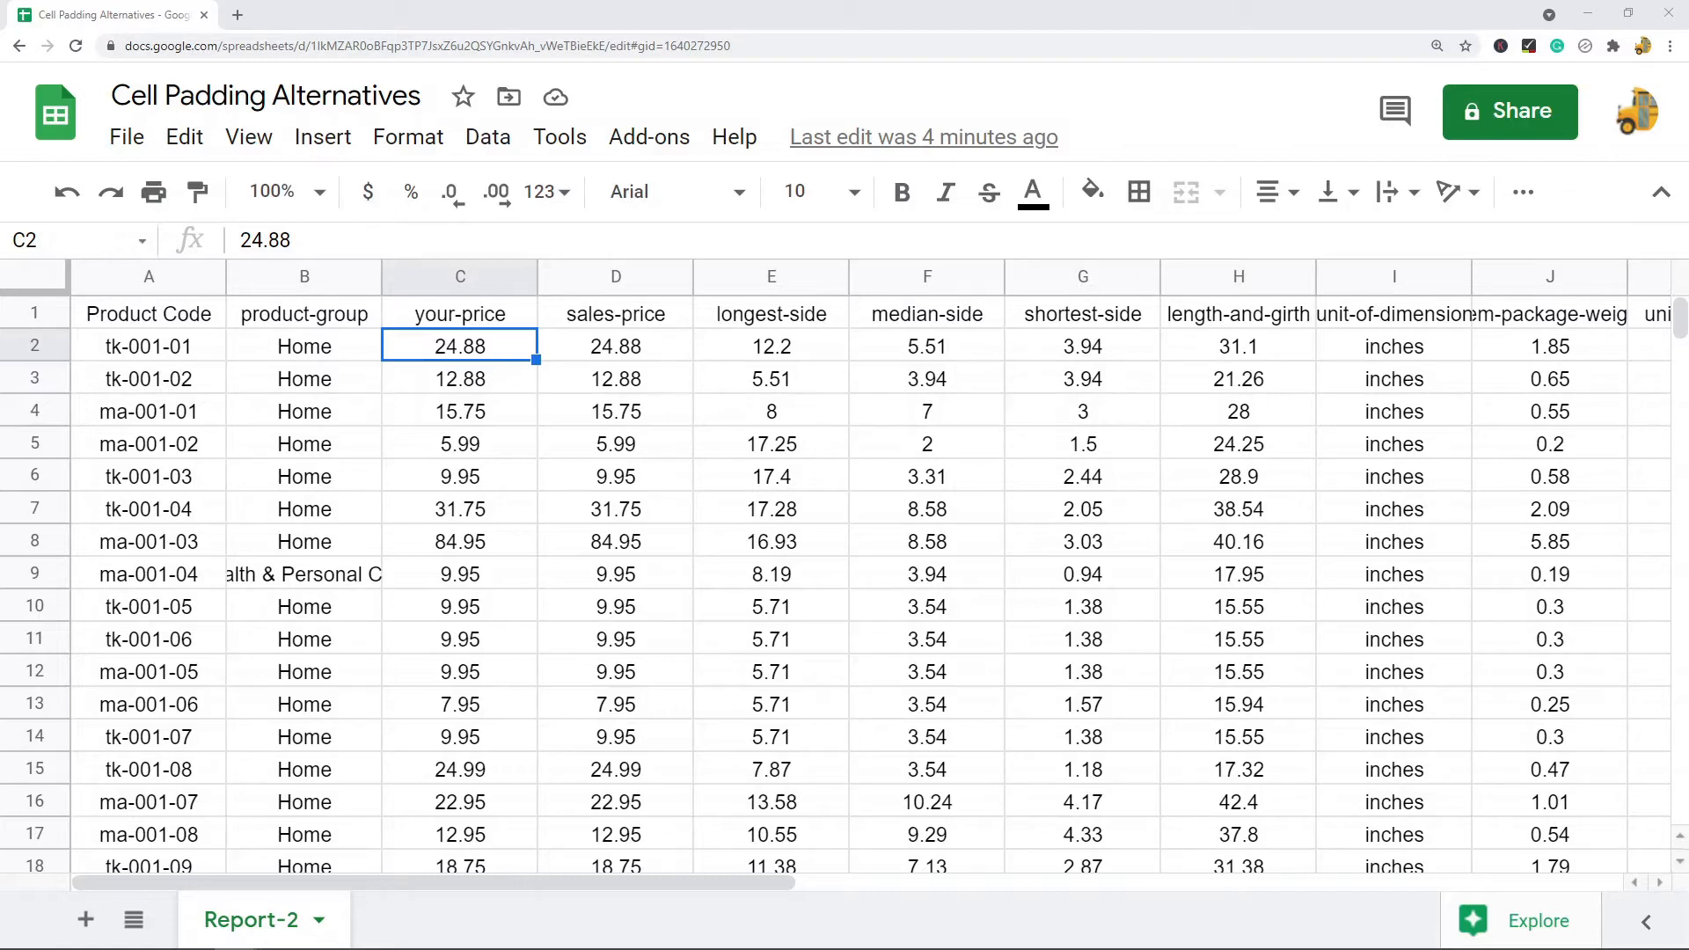
mouse_move(690, 456)
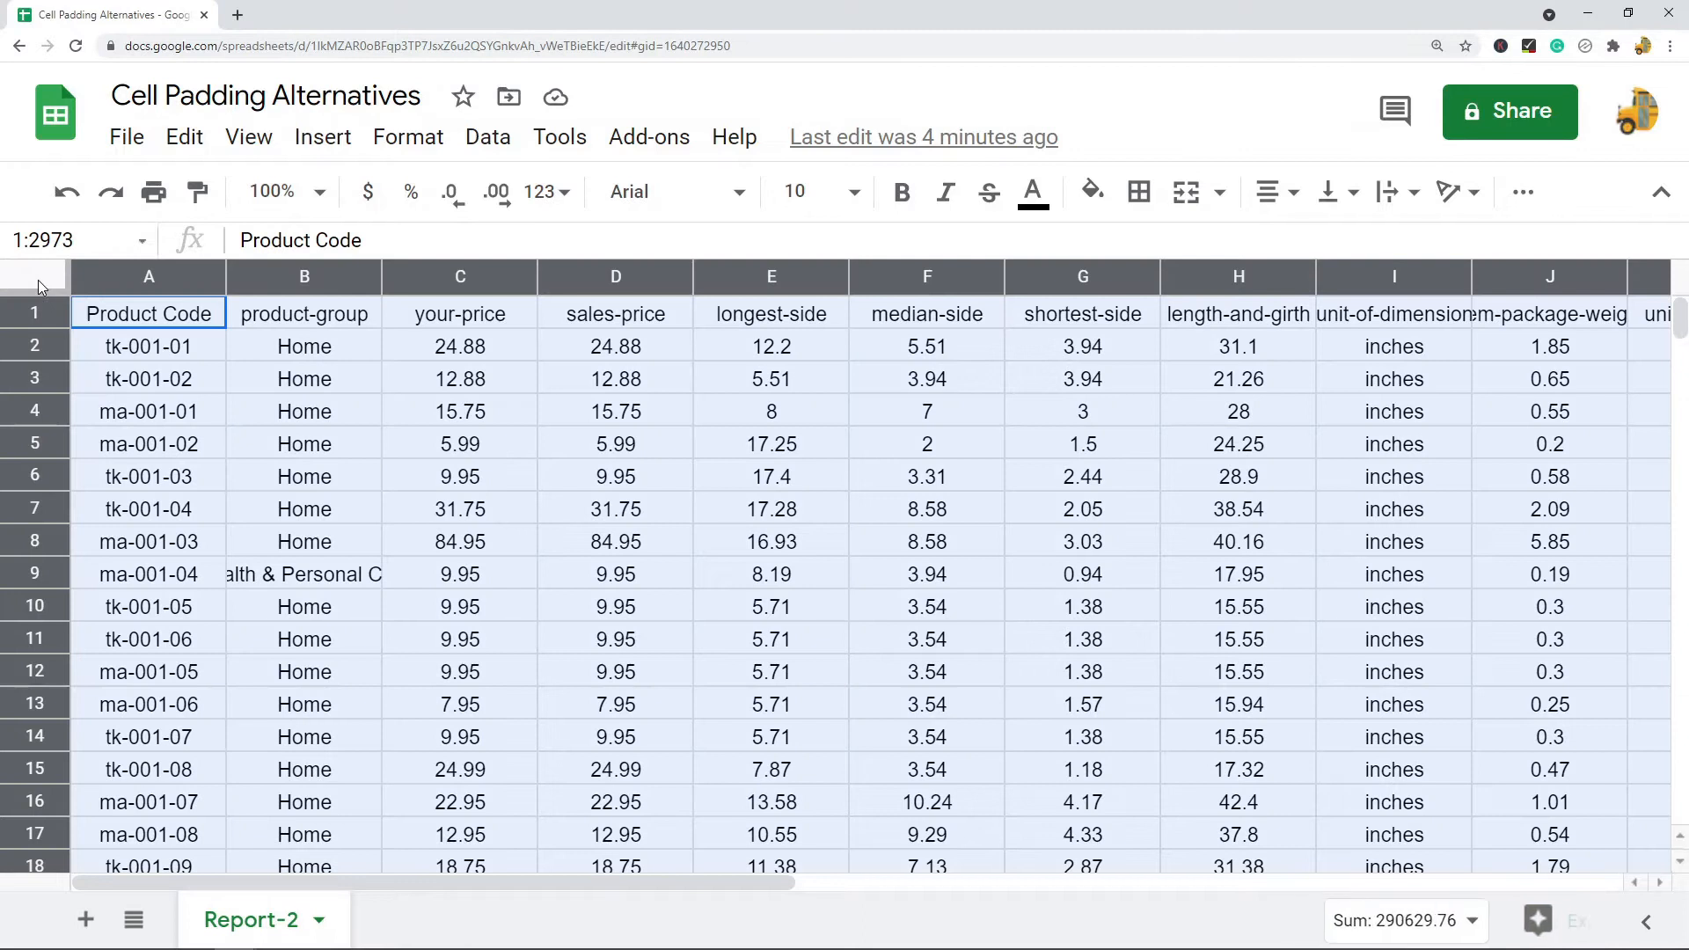
mouse_move(589, 409)
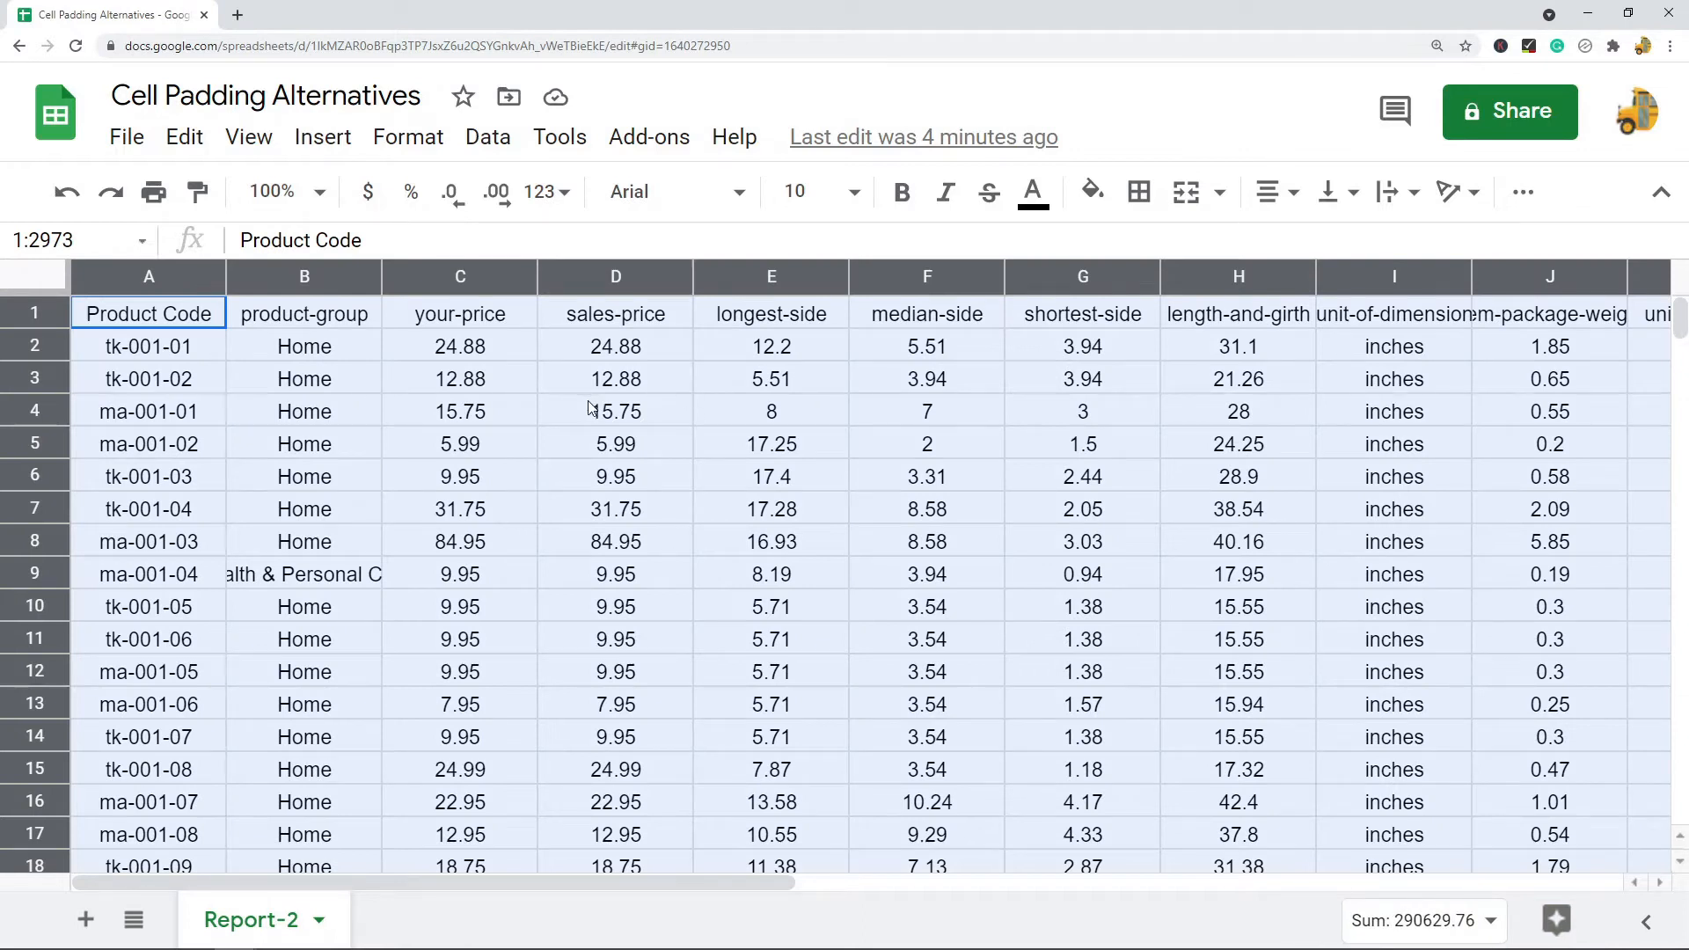
Step: Open the custom number format dialog from the Format menu for the whole sheet
left_click(407, 138)
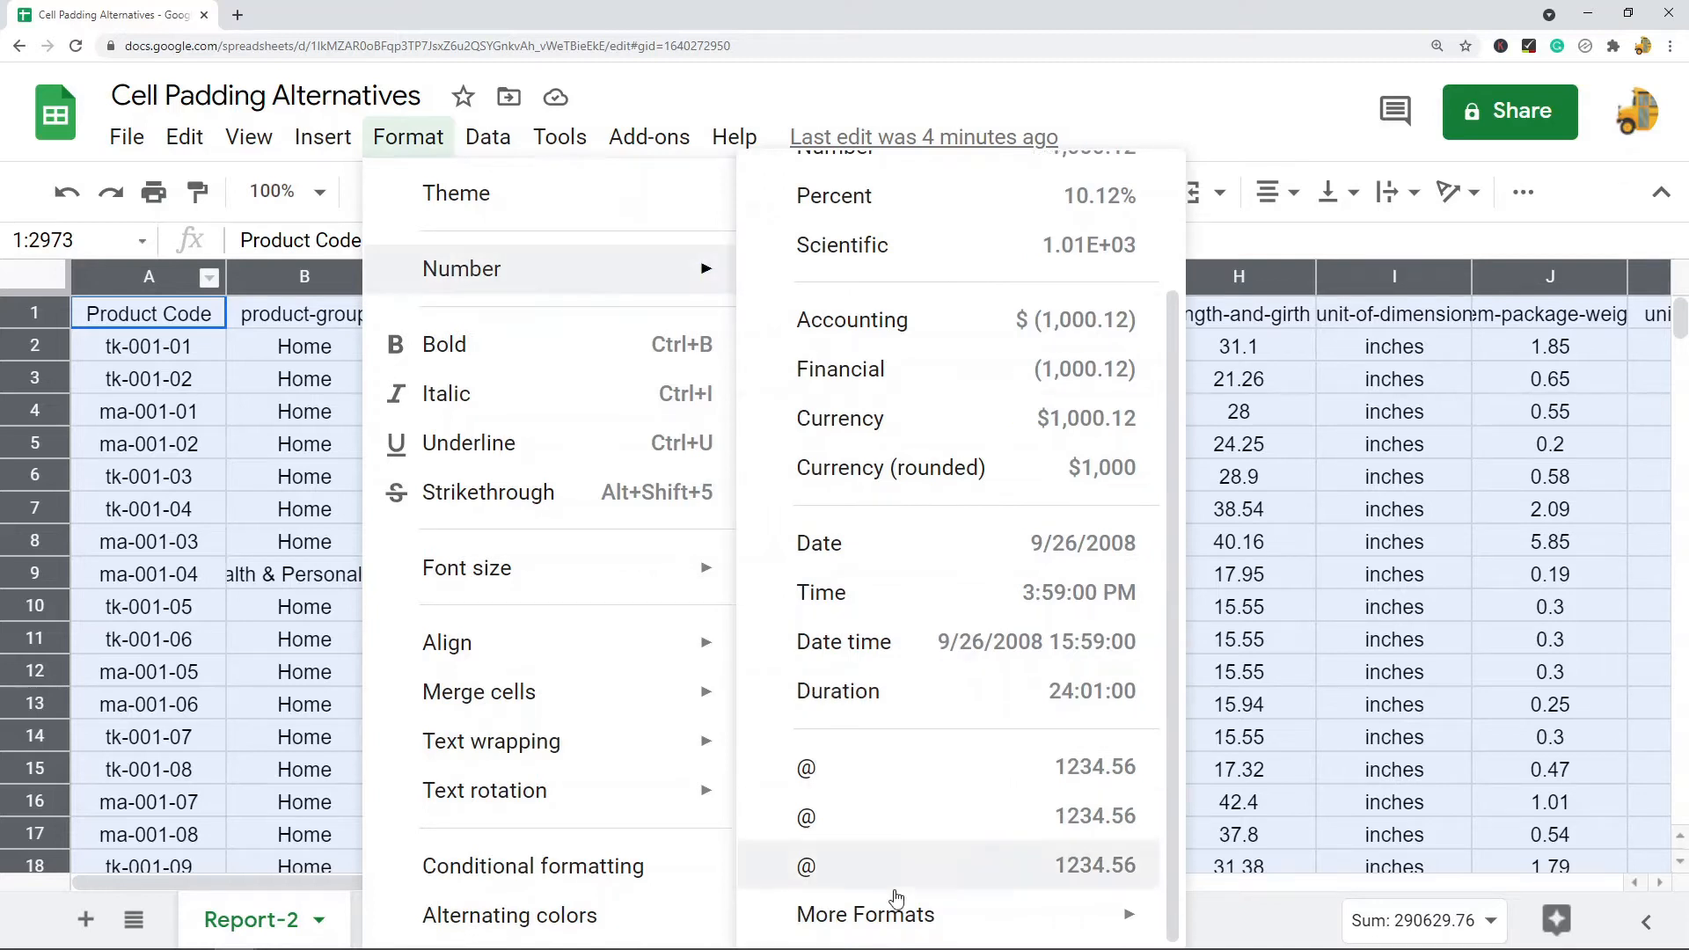
mouse_move(865, 913)
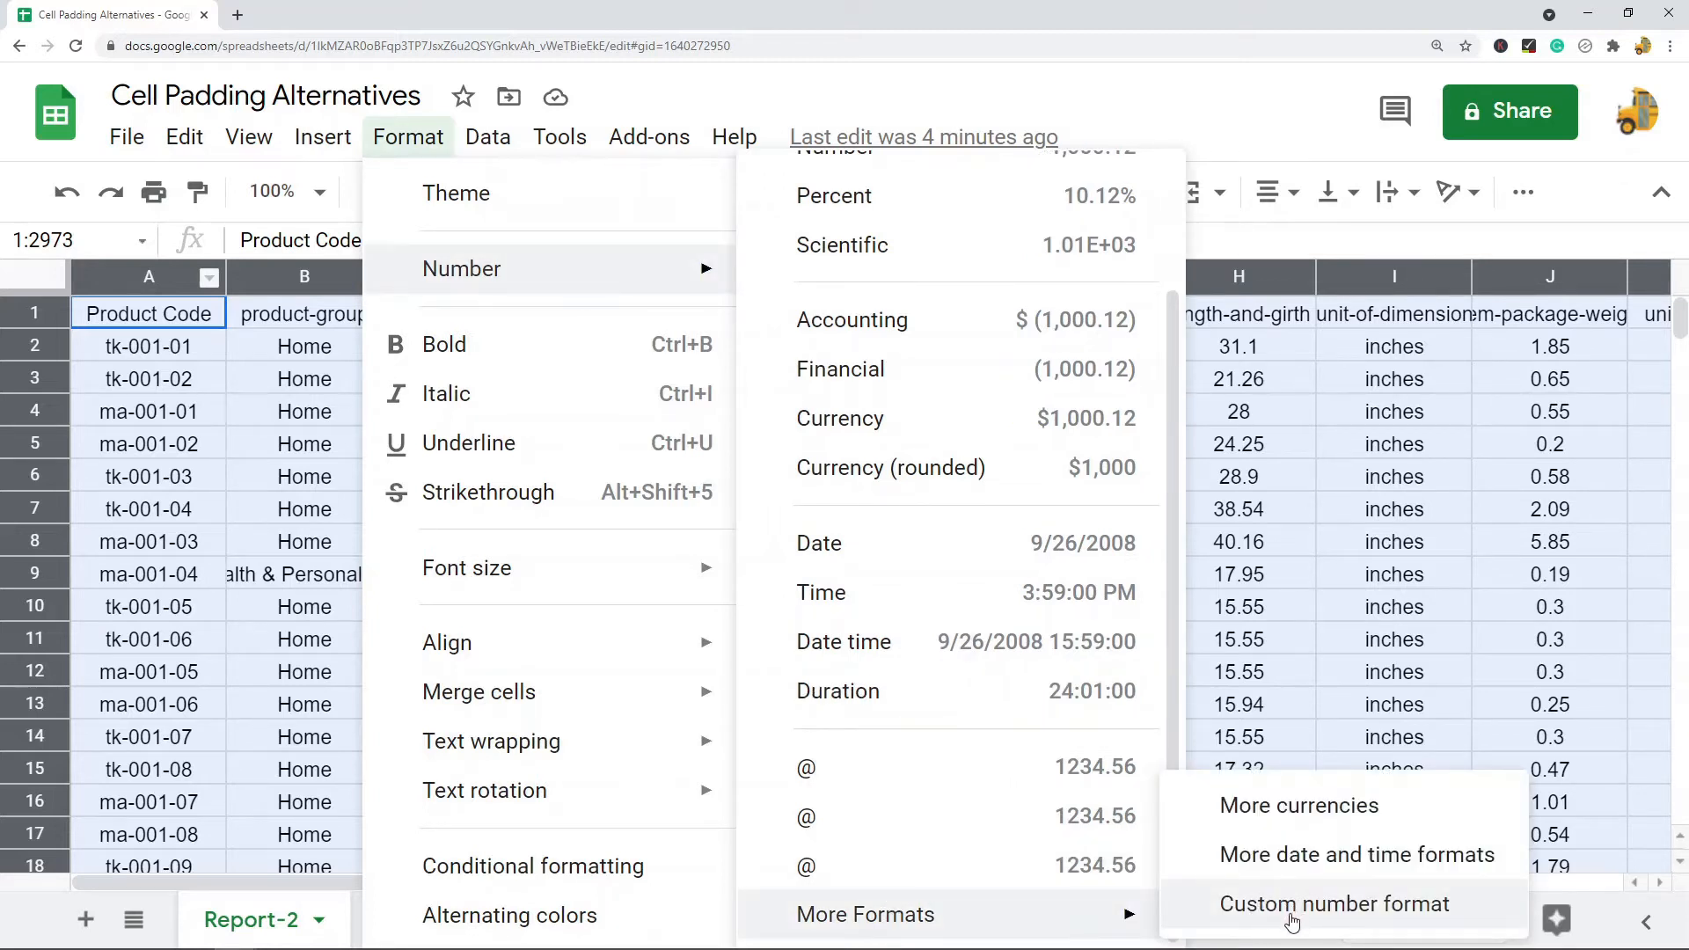
left_click(1335, 904)
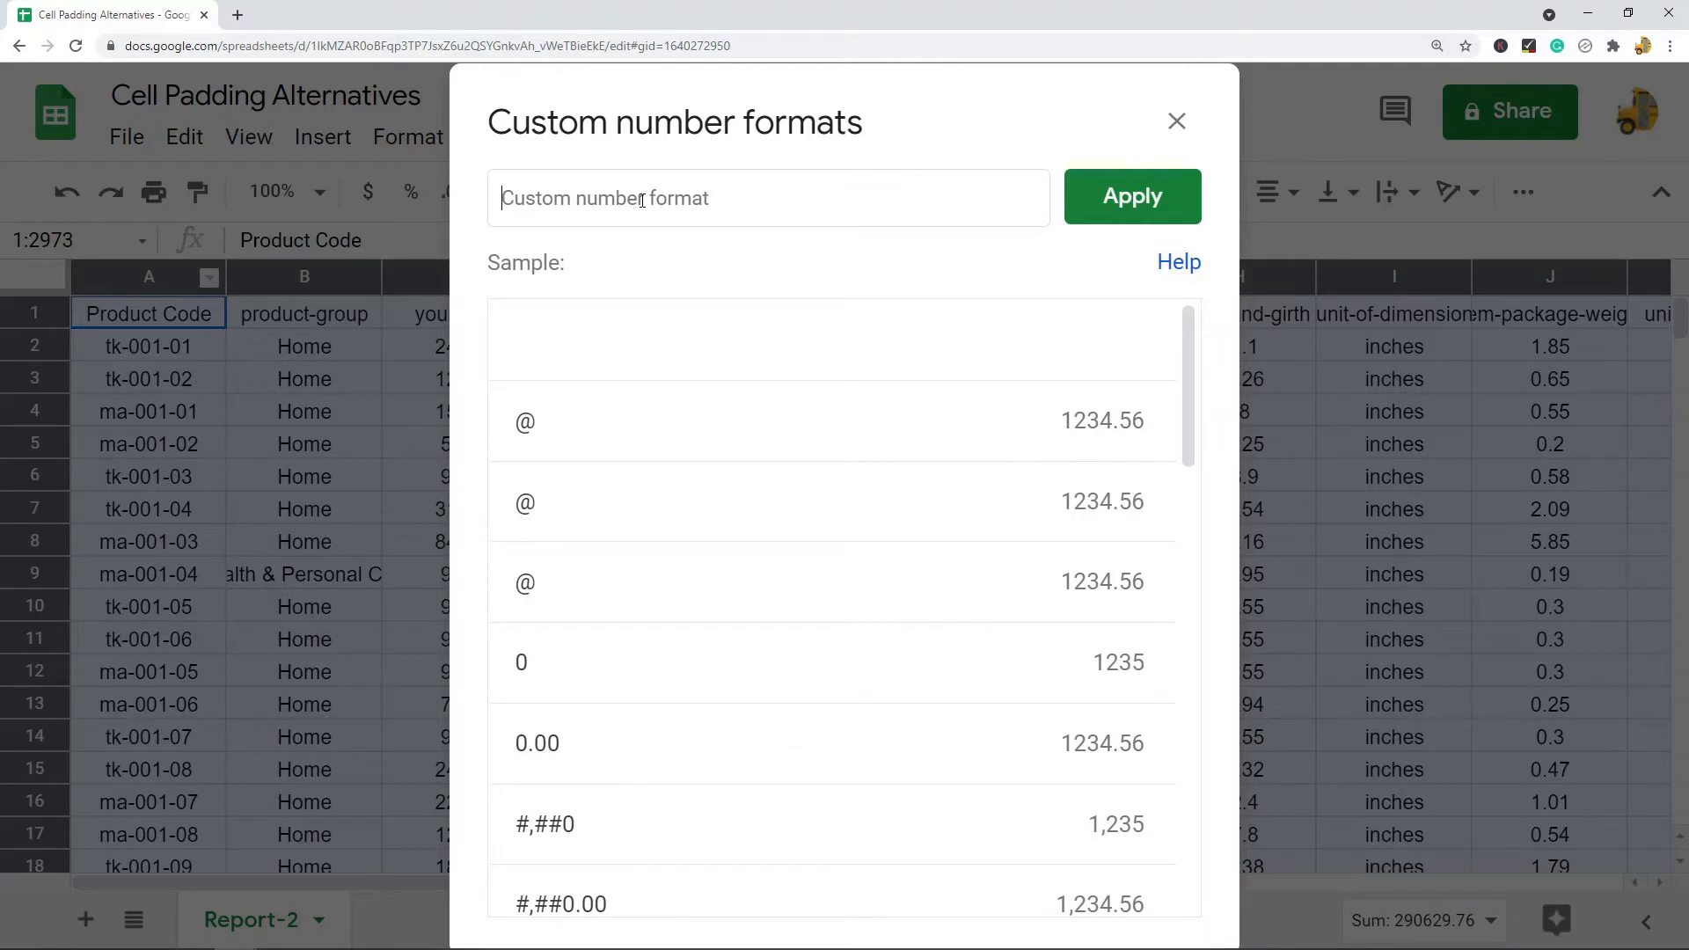
Step: Apply a custom number format of leading spaces followed by @ to every cell
left_click(768, 197)
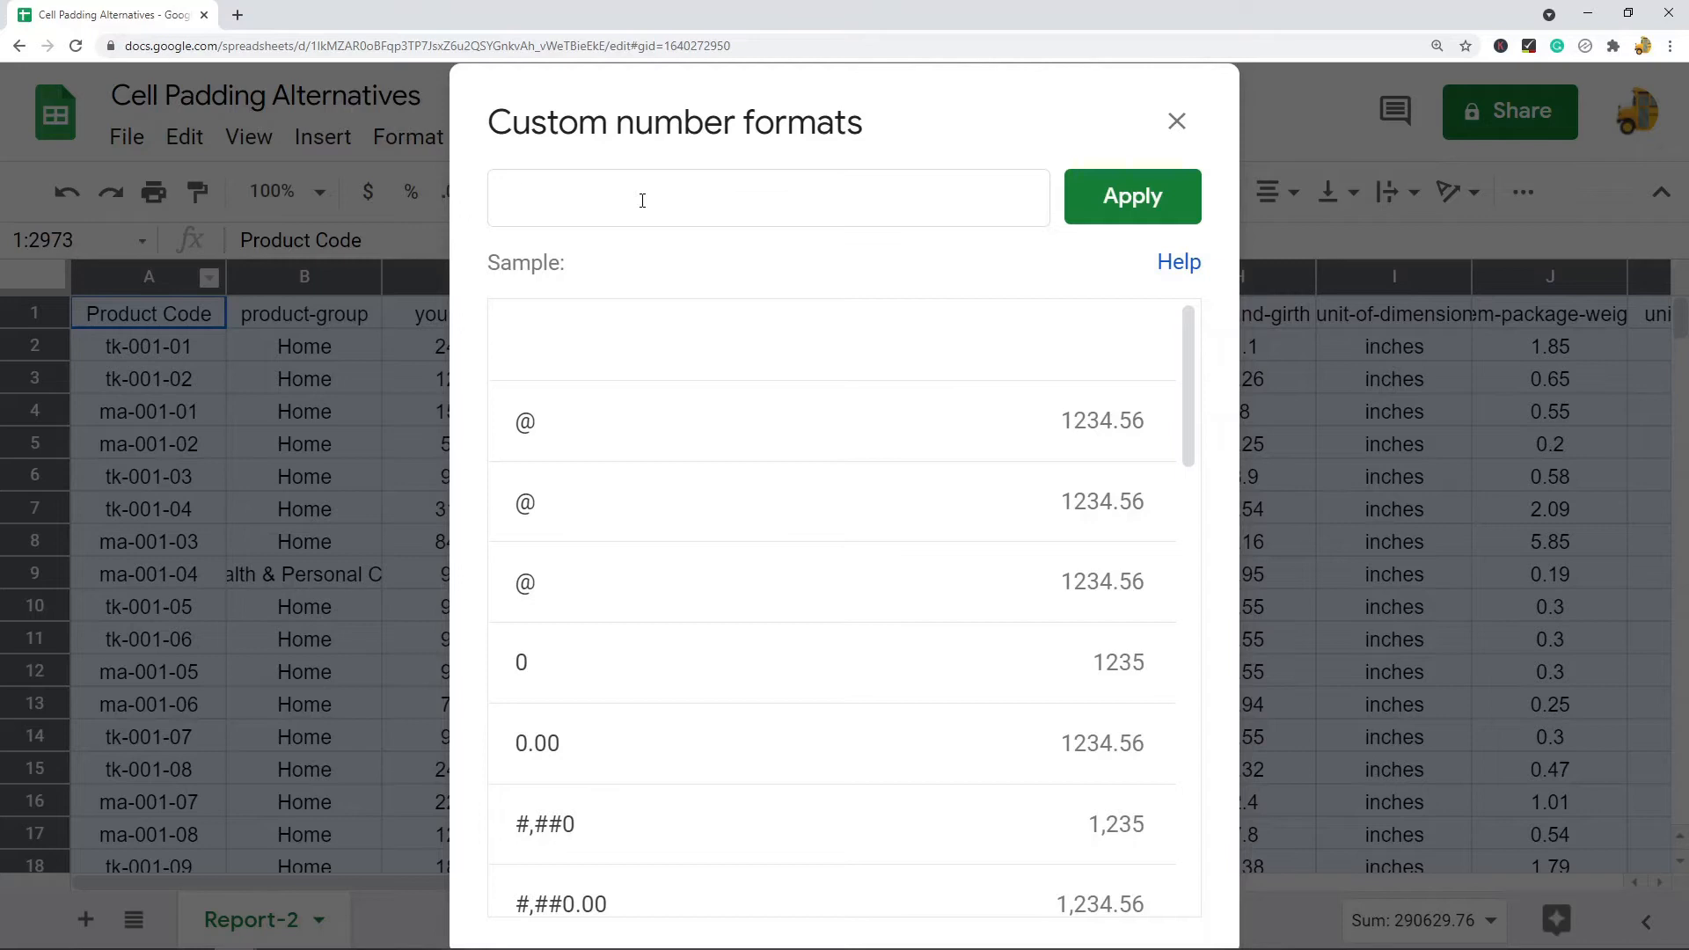
type("@")
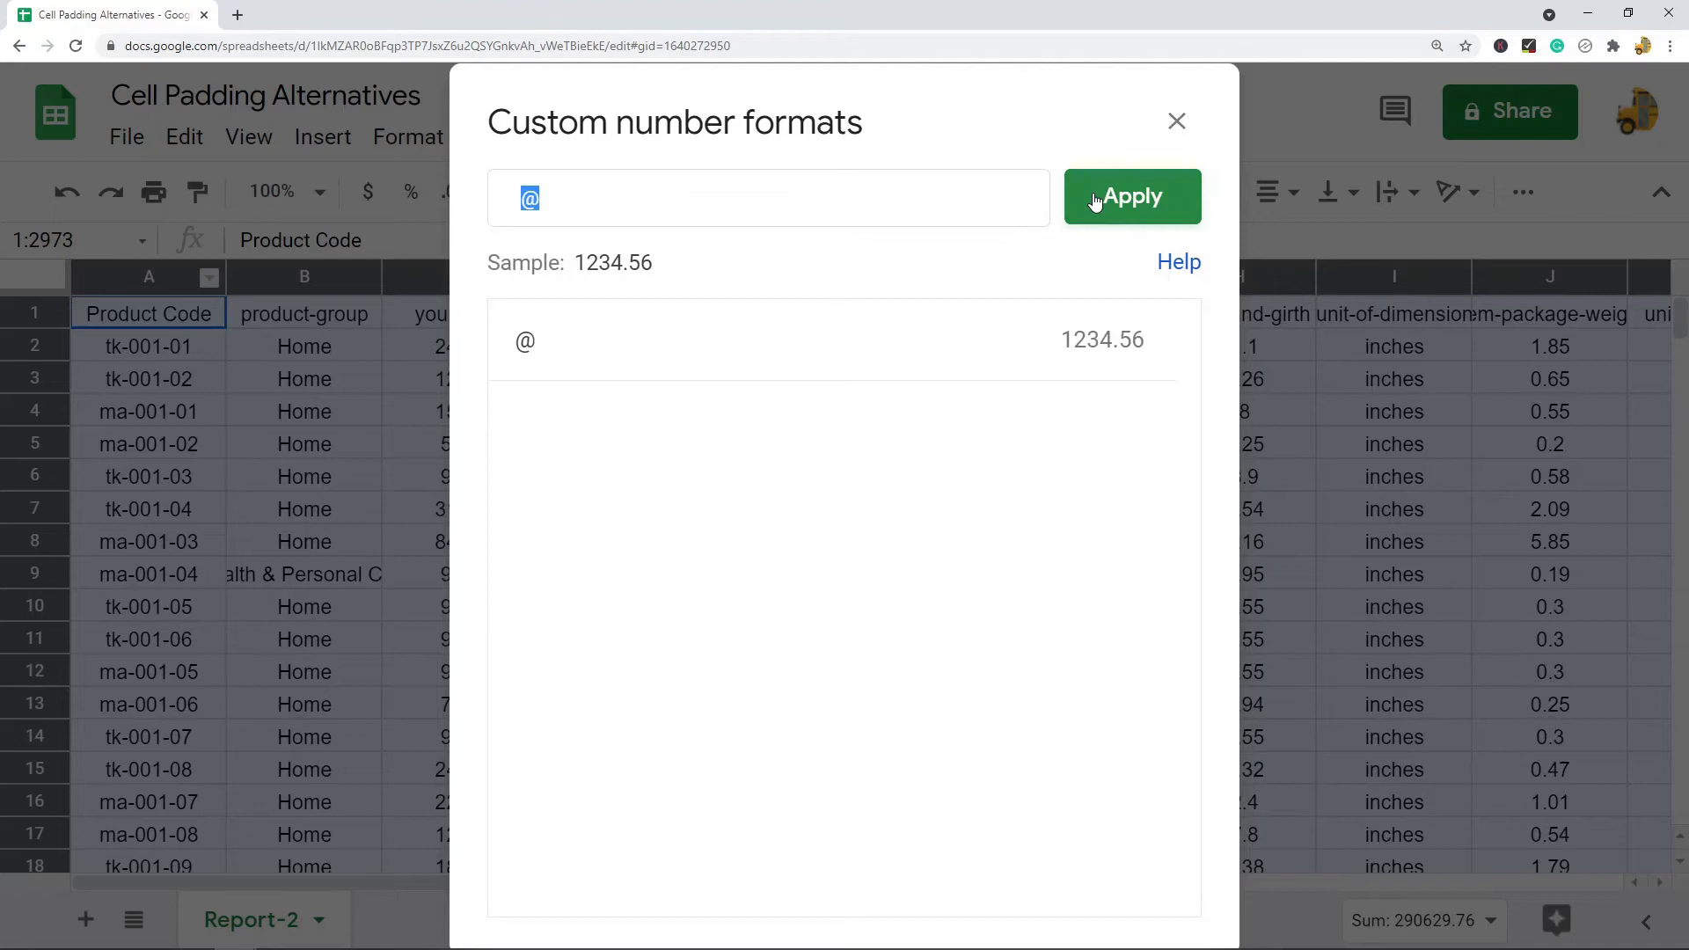
left_click(1131, 197)
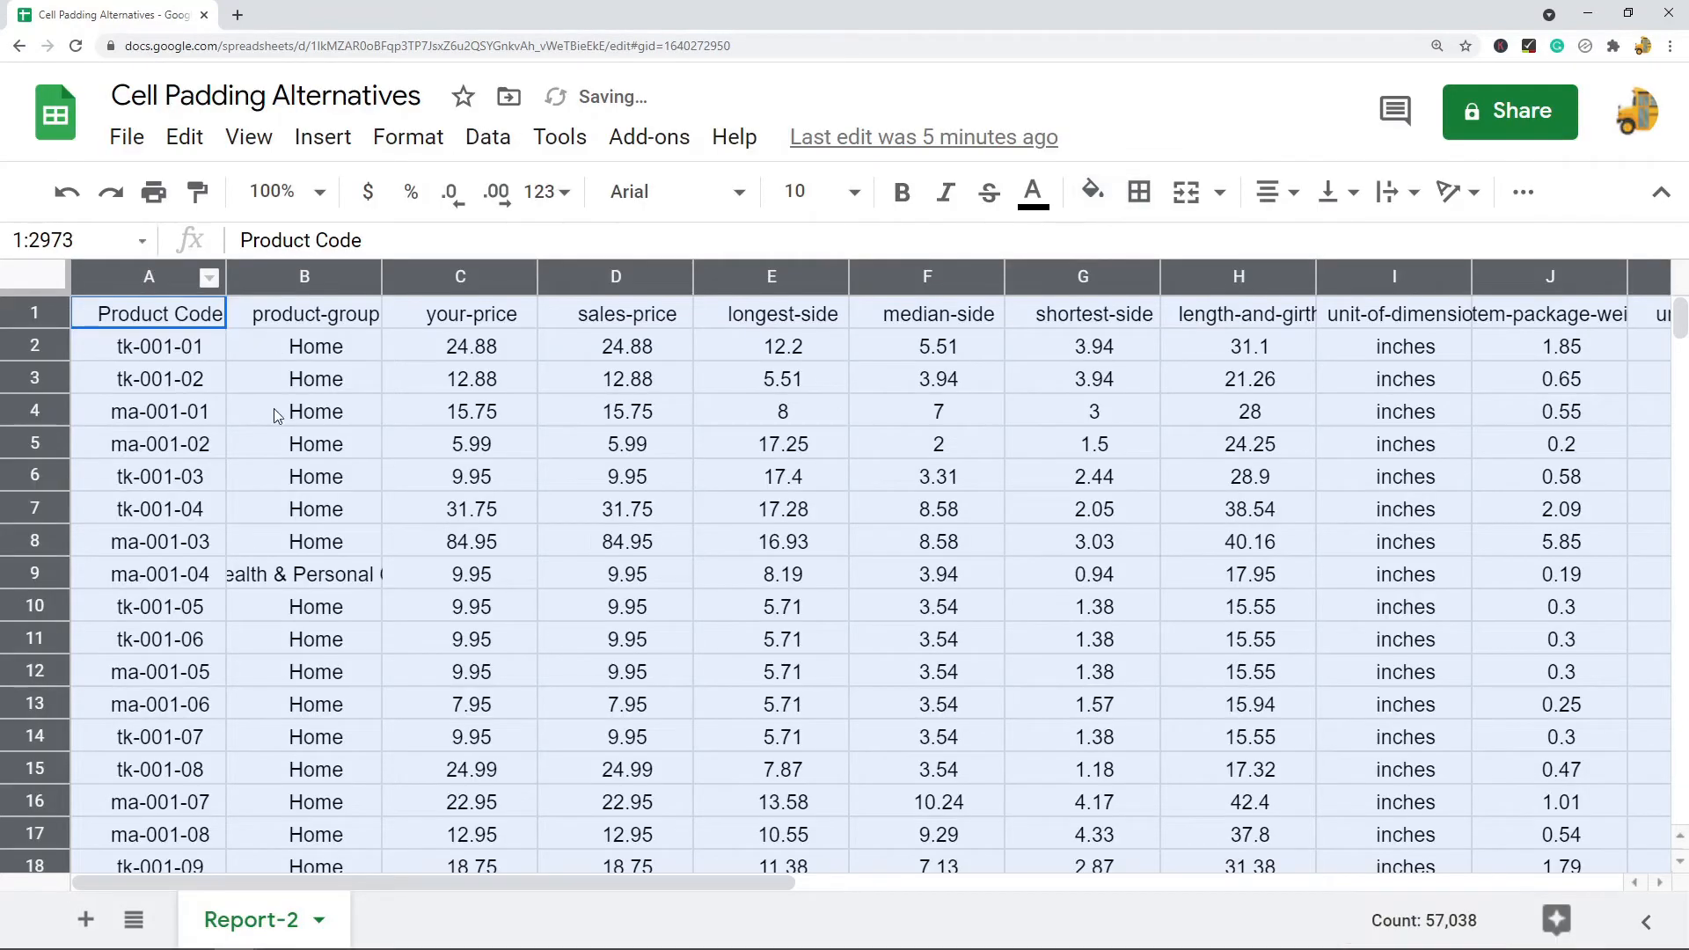
Step: Deselect by clicking a cell to inspect the padded cell contents
left_click(303, 346)
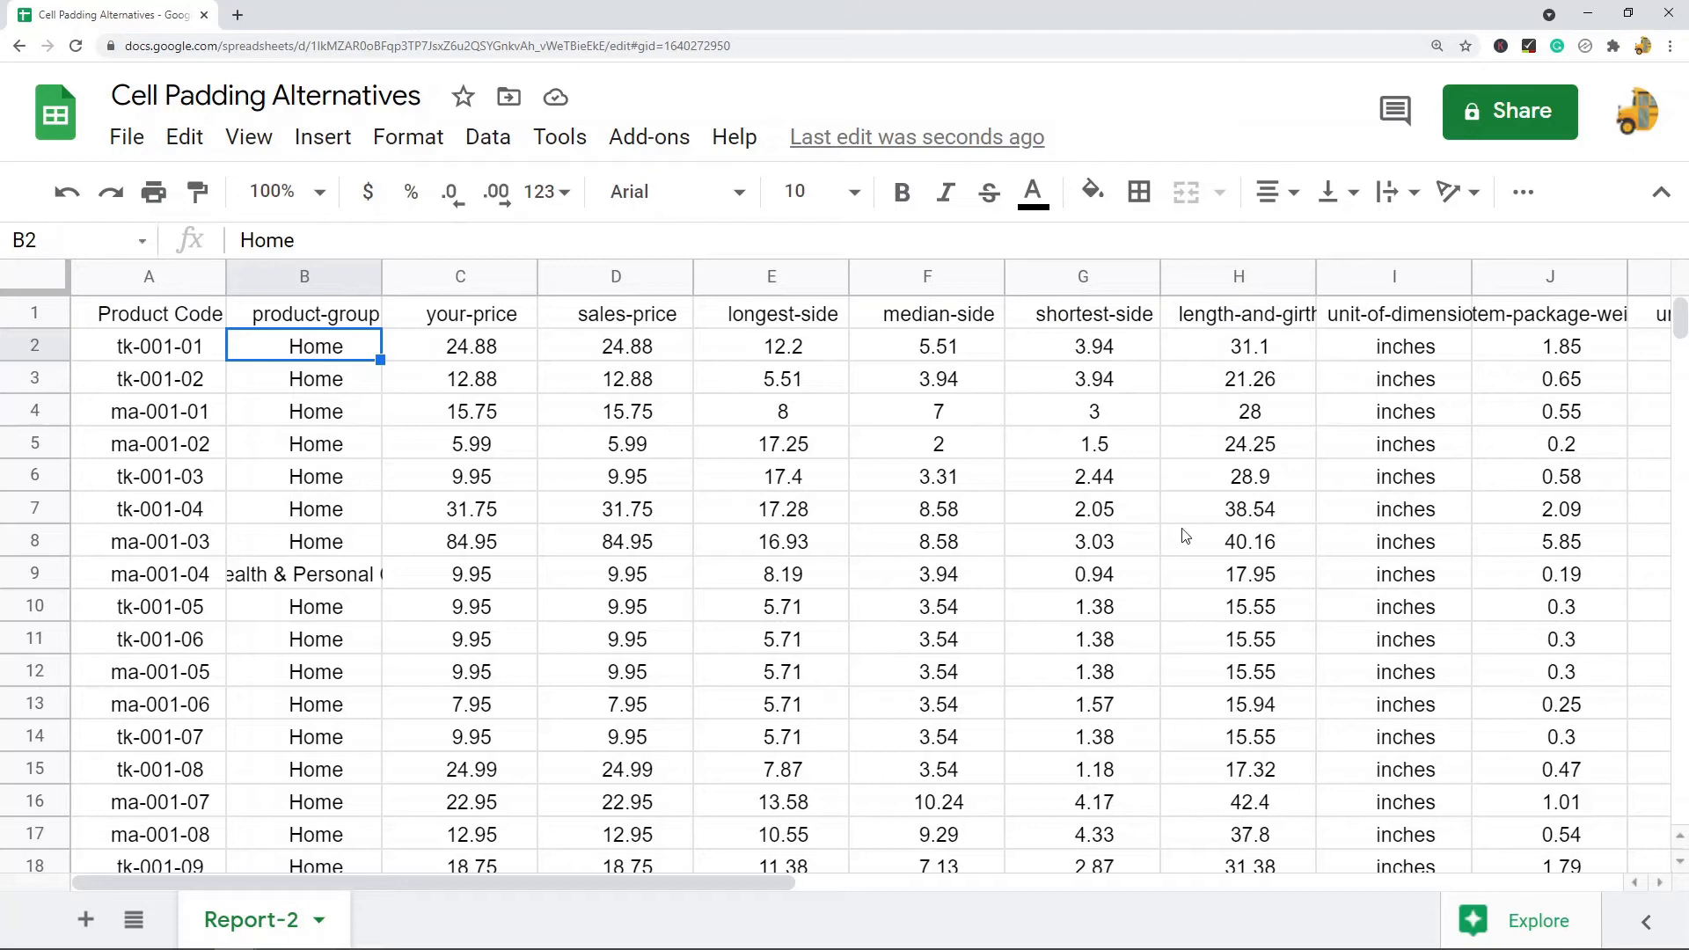
mouse_move(323, 412)
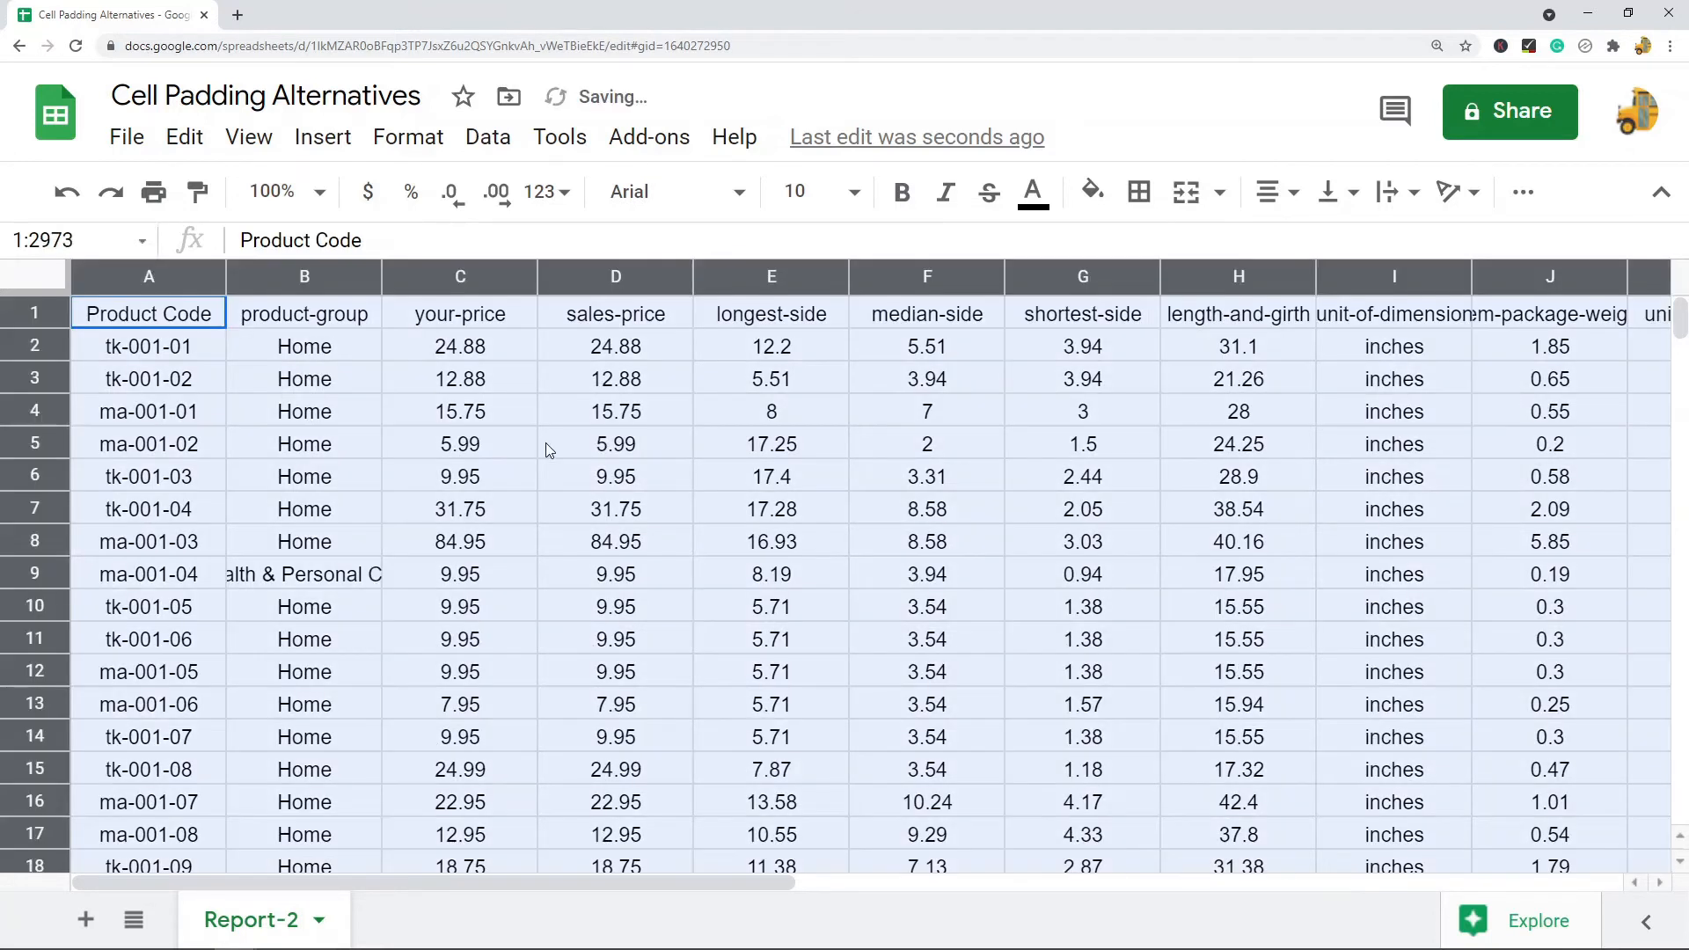
Step: Set the data table's vertical alignment to Middle, then check text wrapping options
left_click(615, 476)
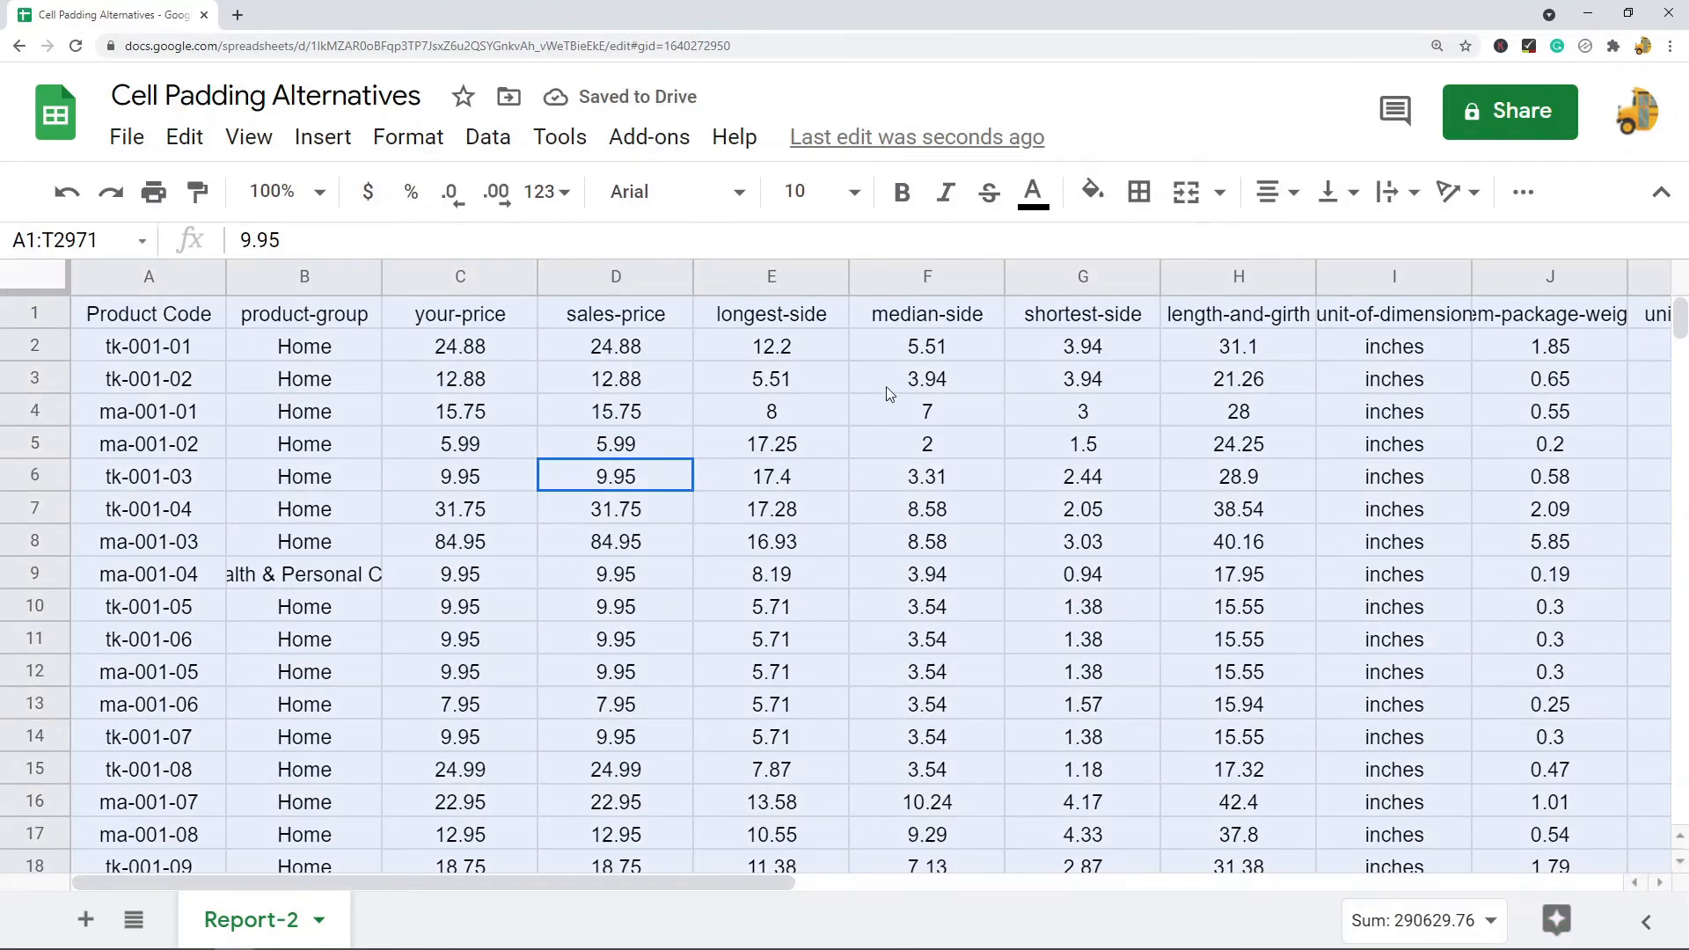
mouse_move(1302, 363)
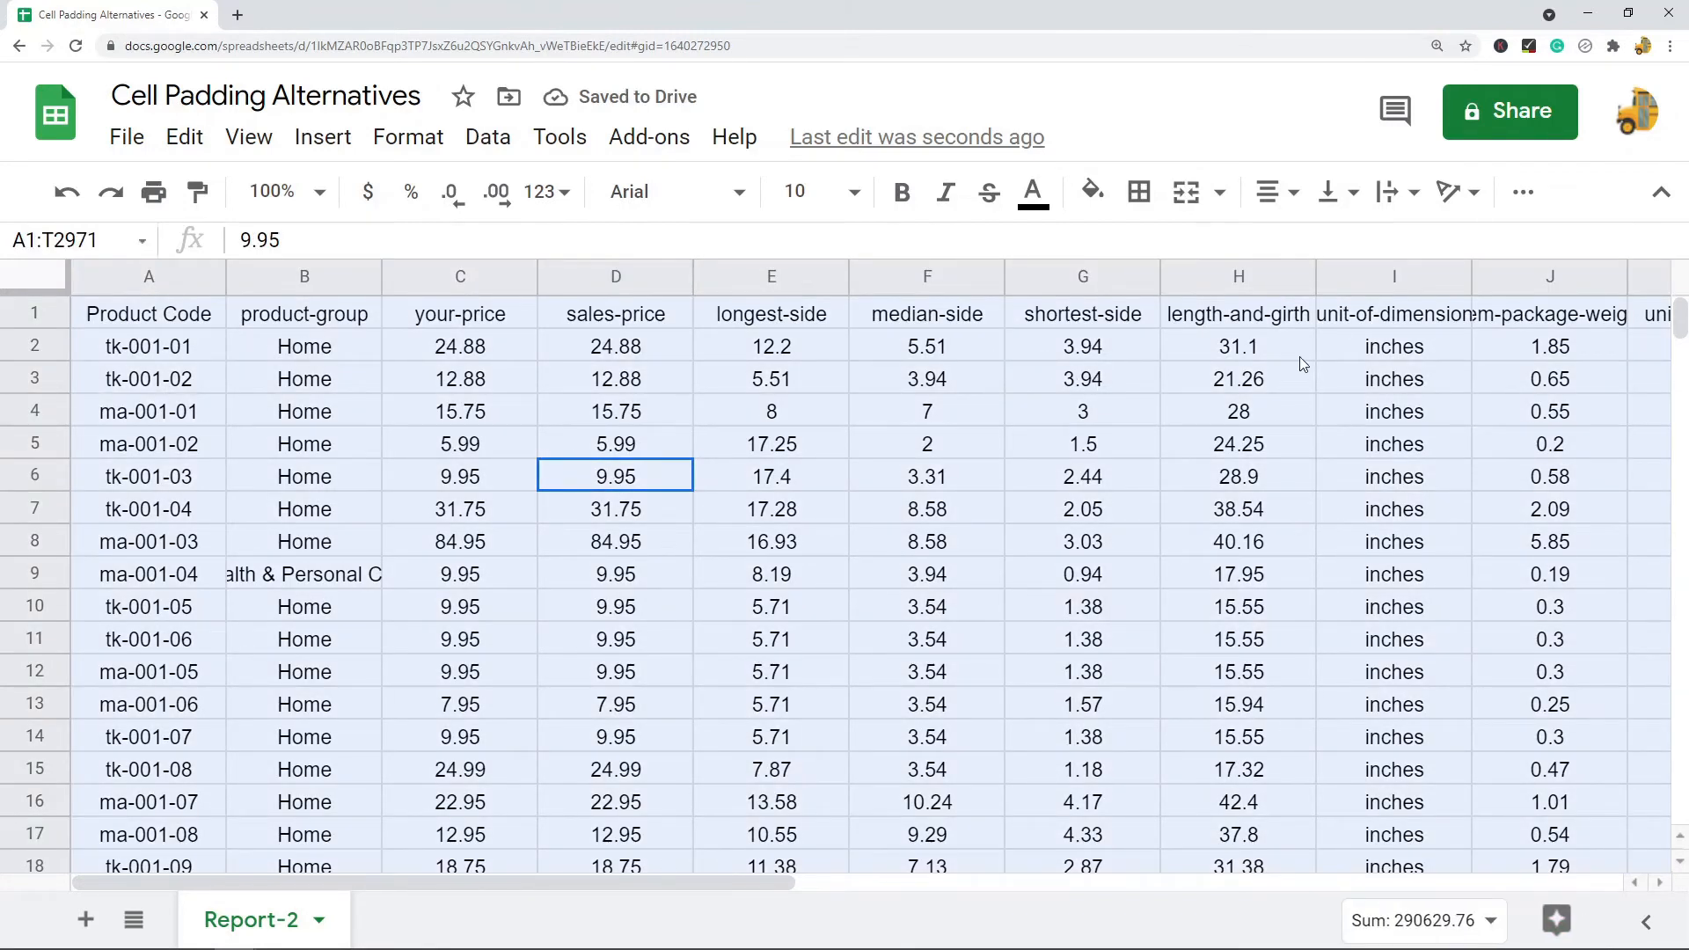
mouse_move(1329, 192)
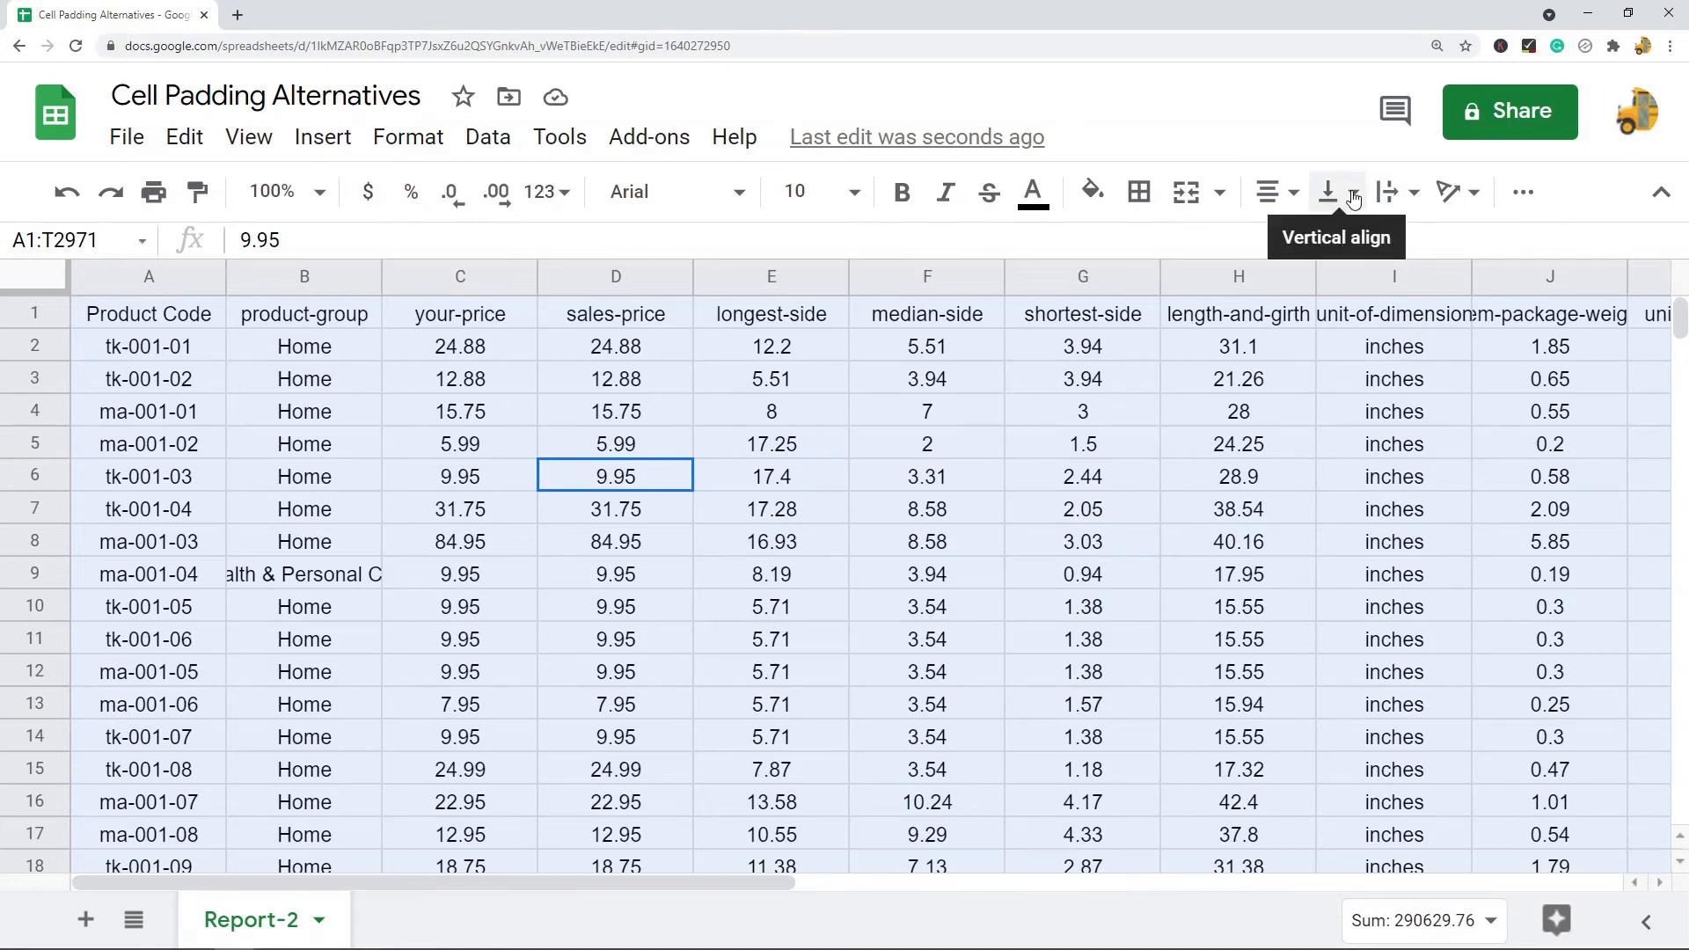
left_click(1332, 192)
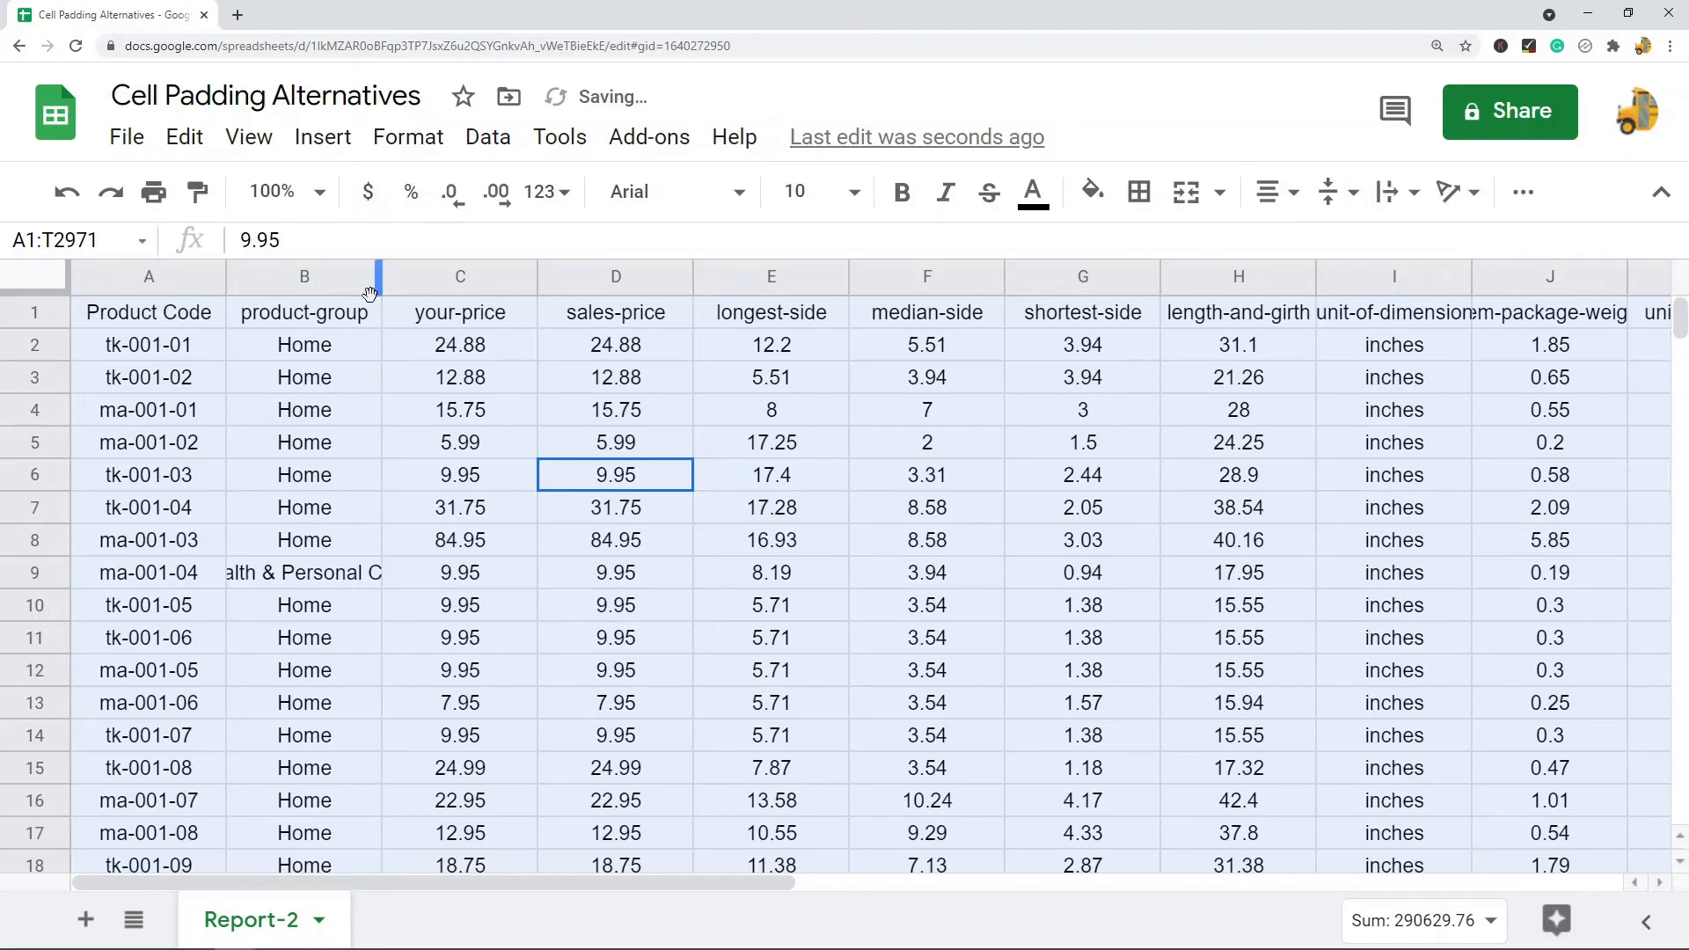
left_click(407, 137)
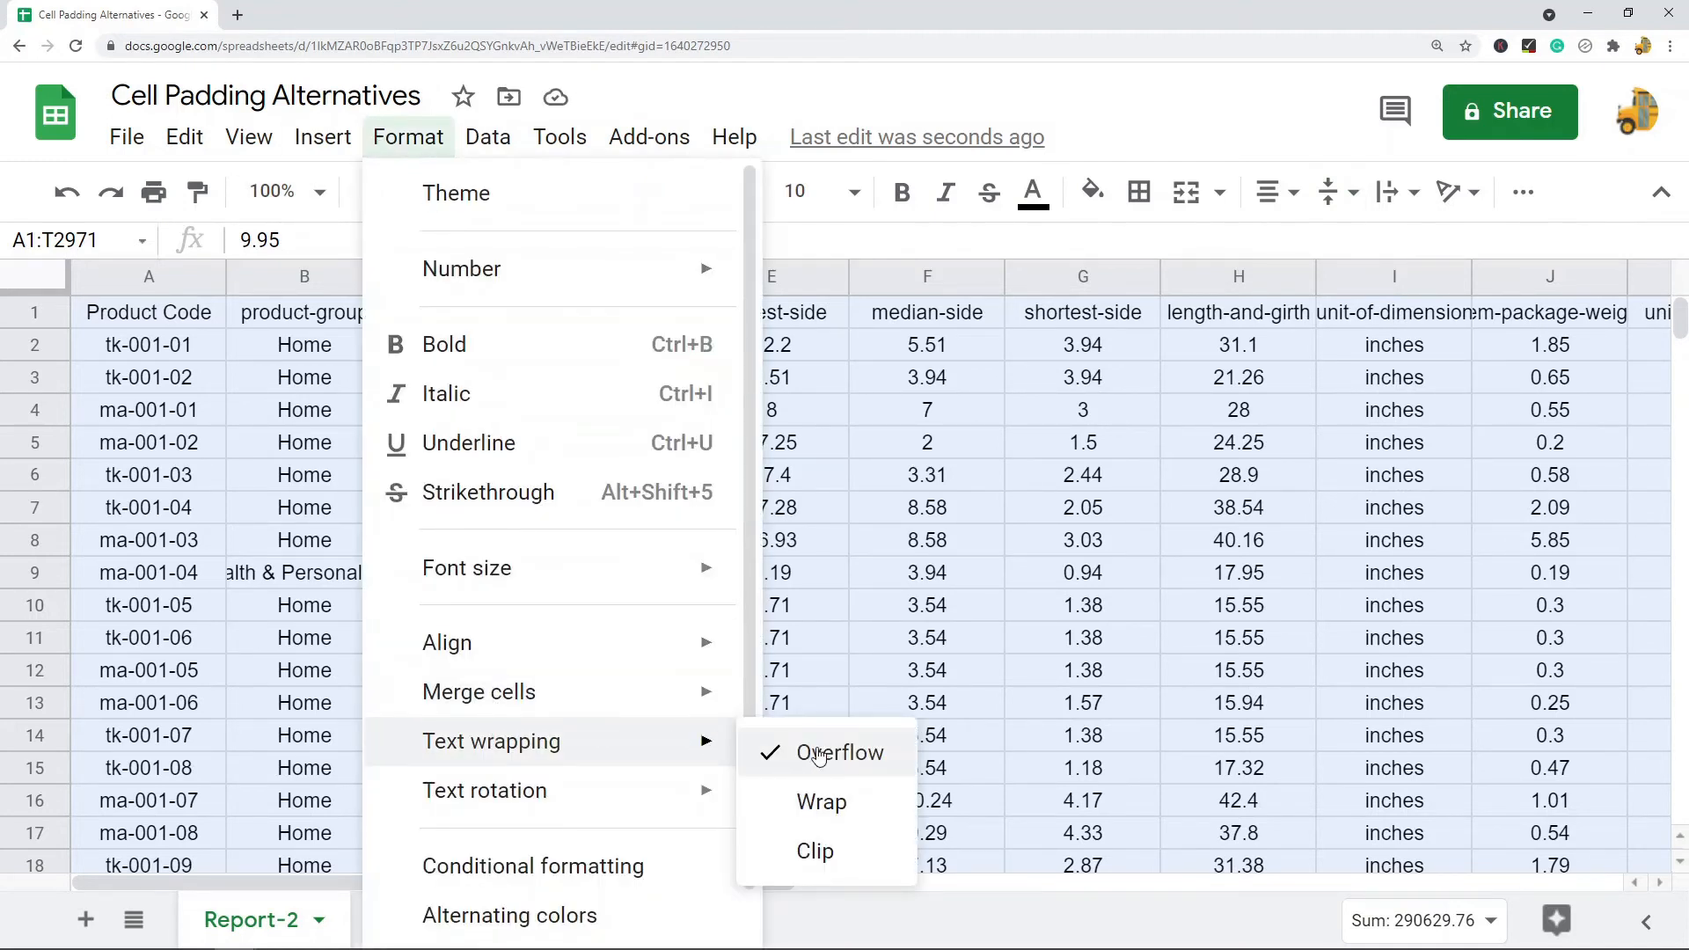
mouse_move(824, 802)
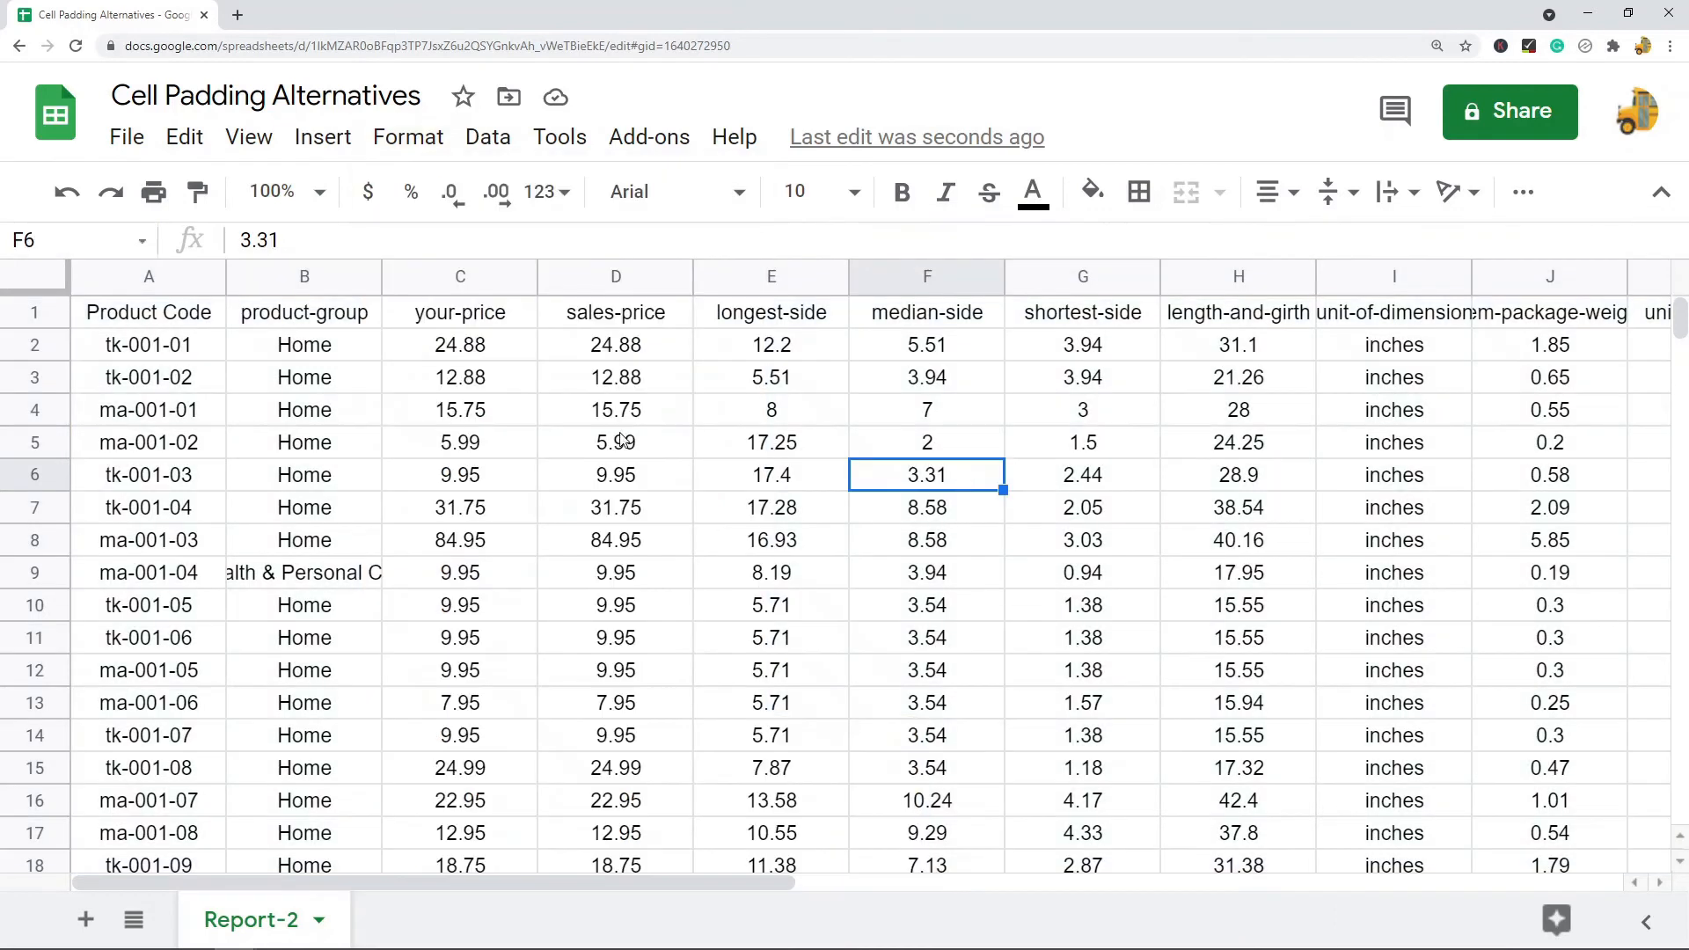
Step: Resize all rows to a larger height so centred text has vertical room
left_click(35, 312)
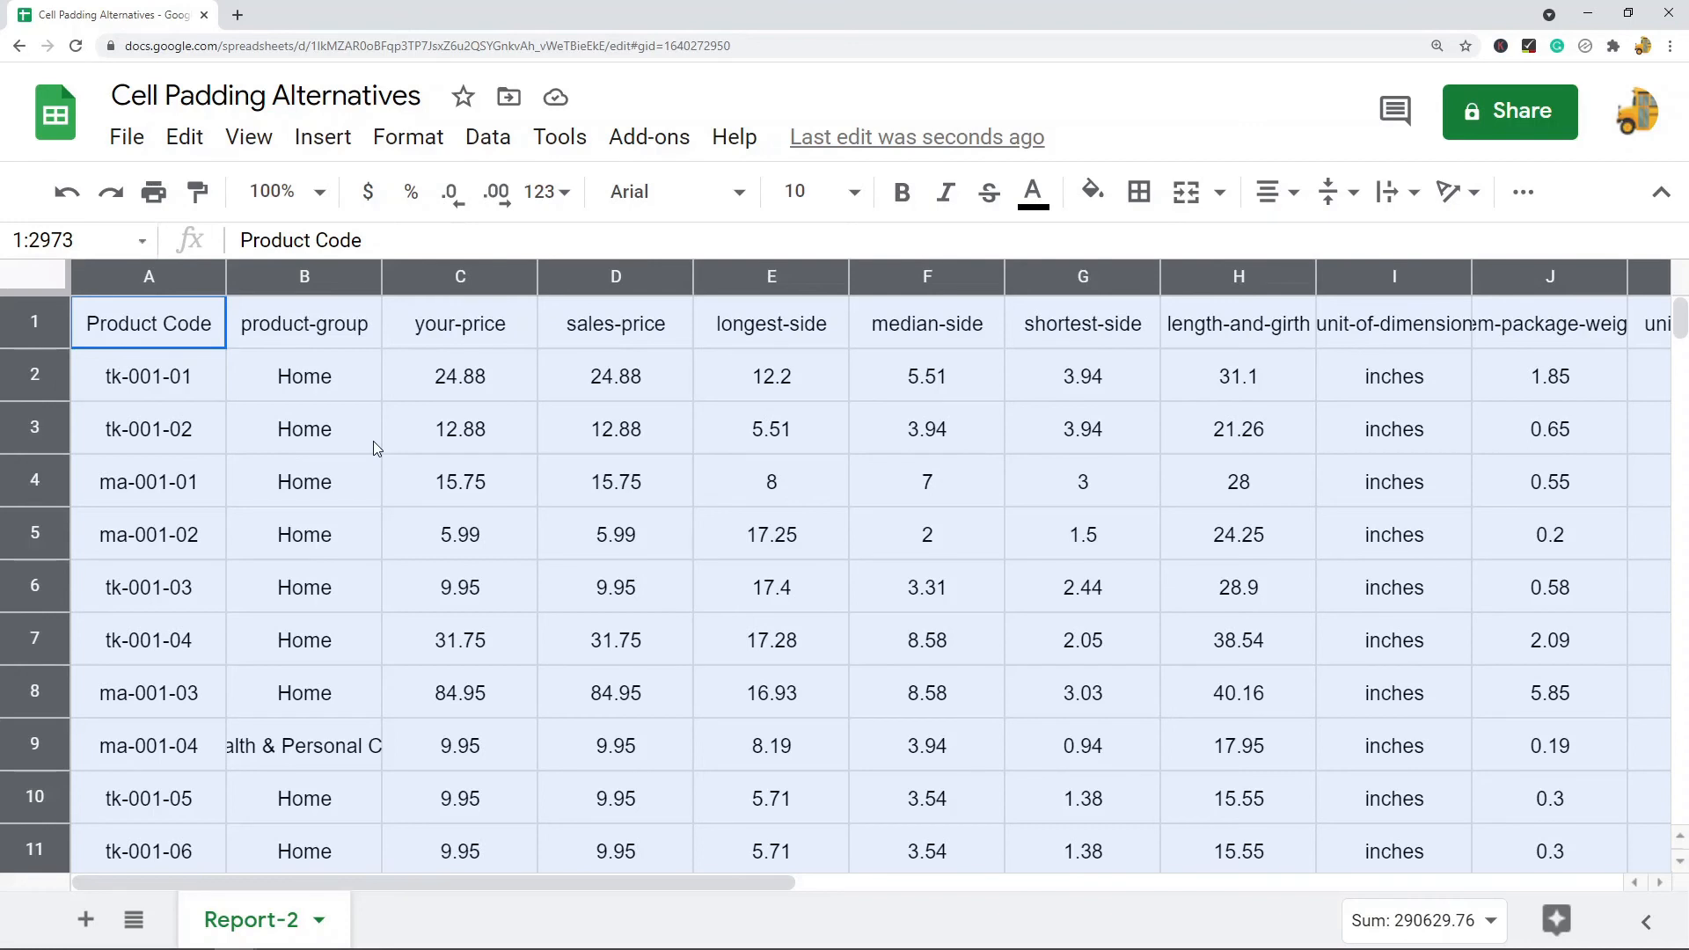
left_click(927, 534)
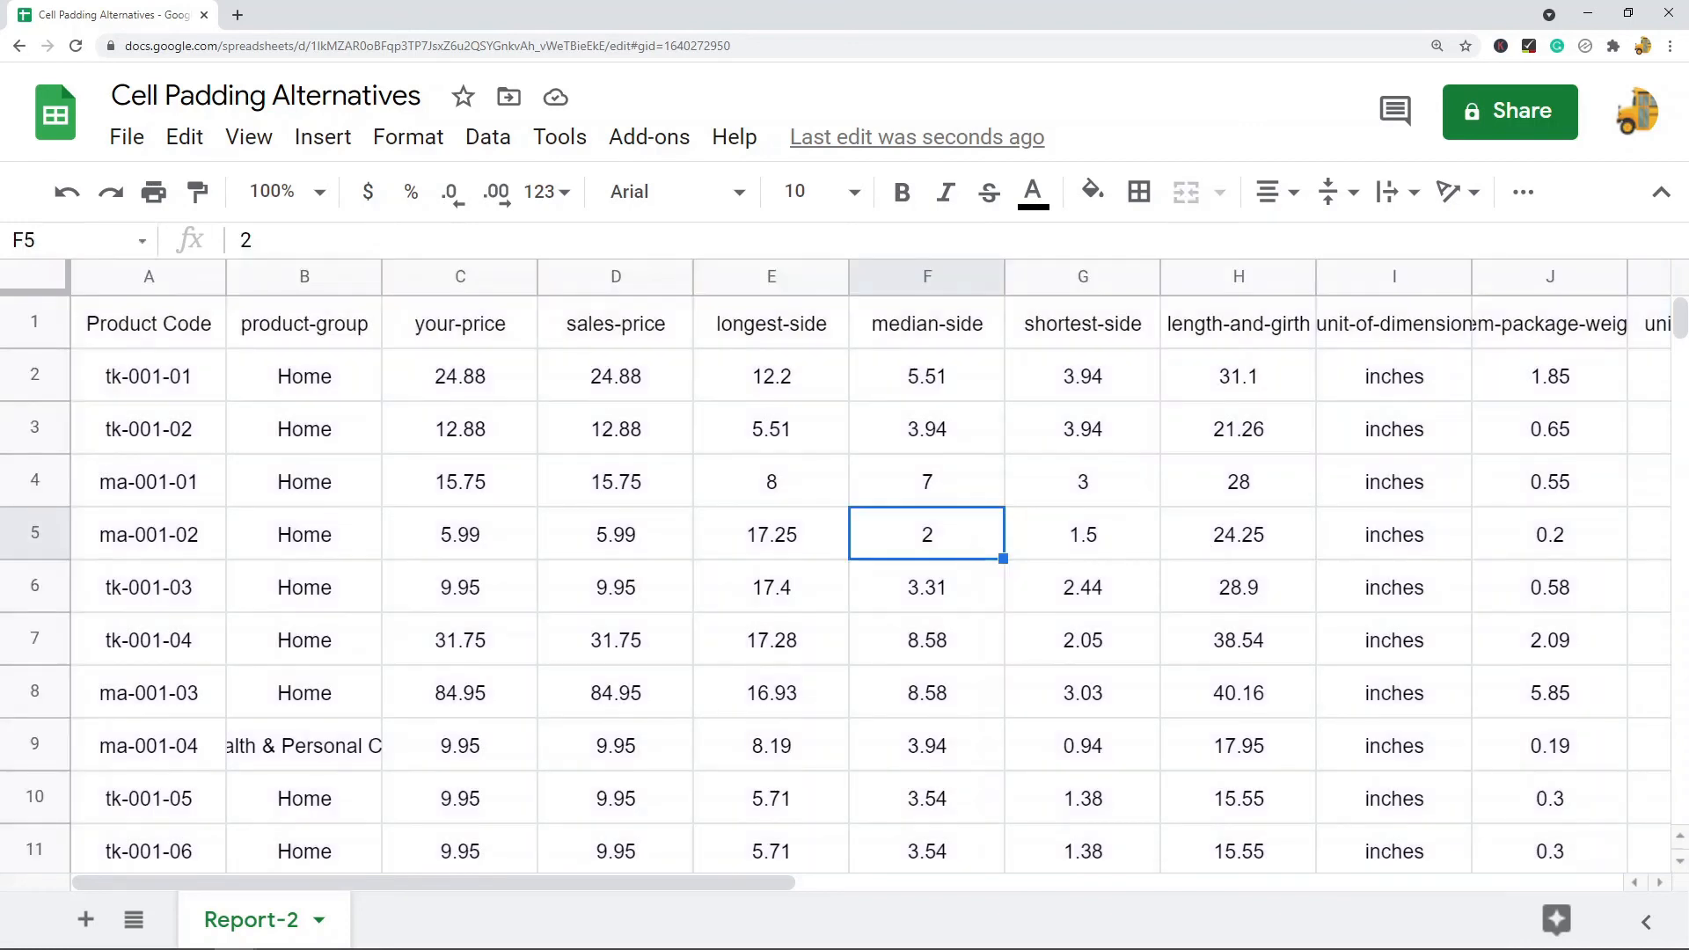